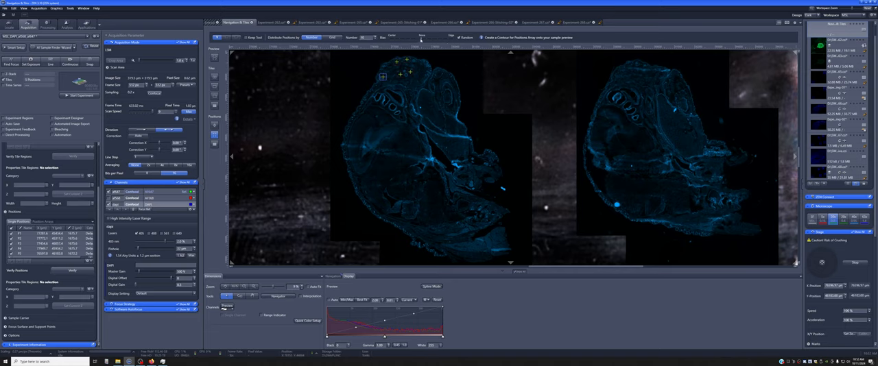
mouse_move(251, 103)
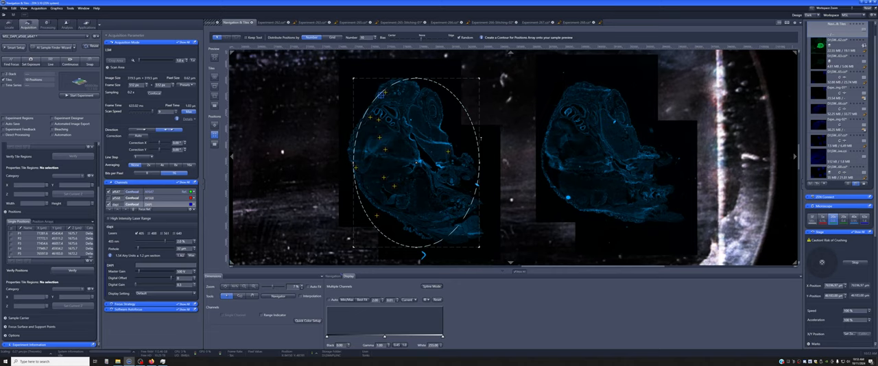
mouse_move(412, 200)
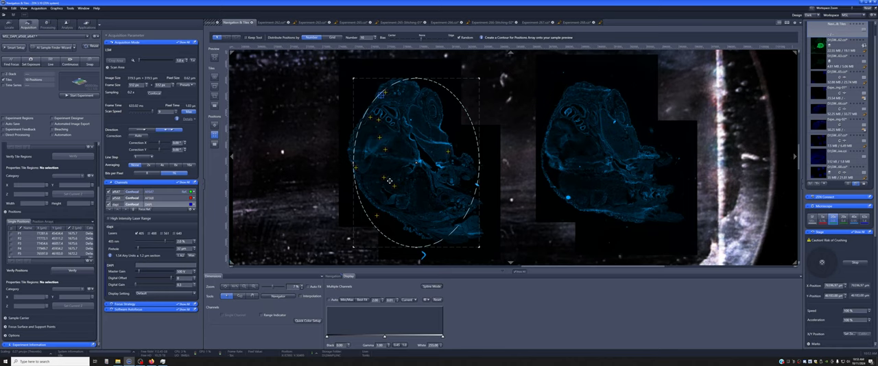
mouse_move(454, 182)
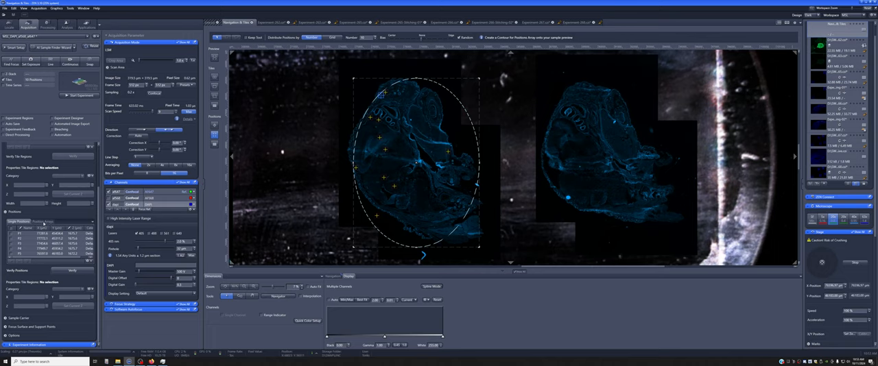
Show the Position Arrays tab listing the new array and its random position coordinates.
left_click(51, 221)
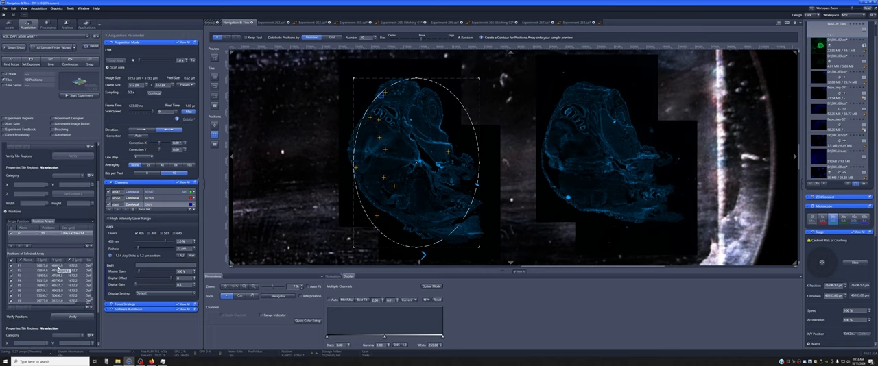